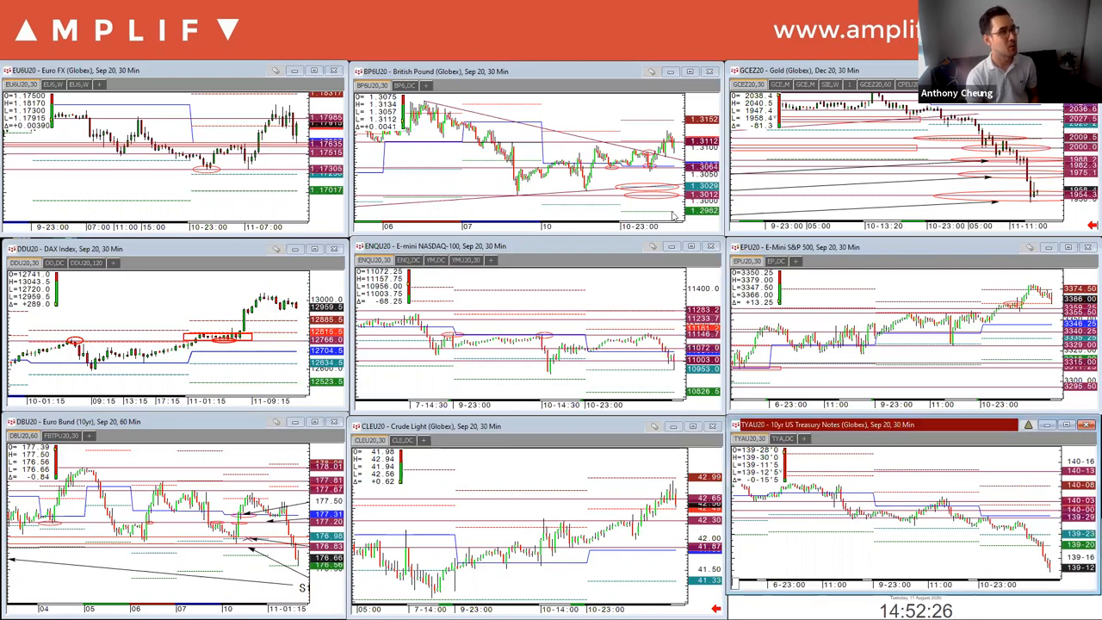
Show the 10-year T-note (TYA) daily continuation chart with its annotated uptrend line
left_click(1069, 425)
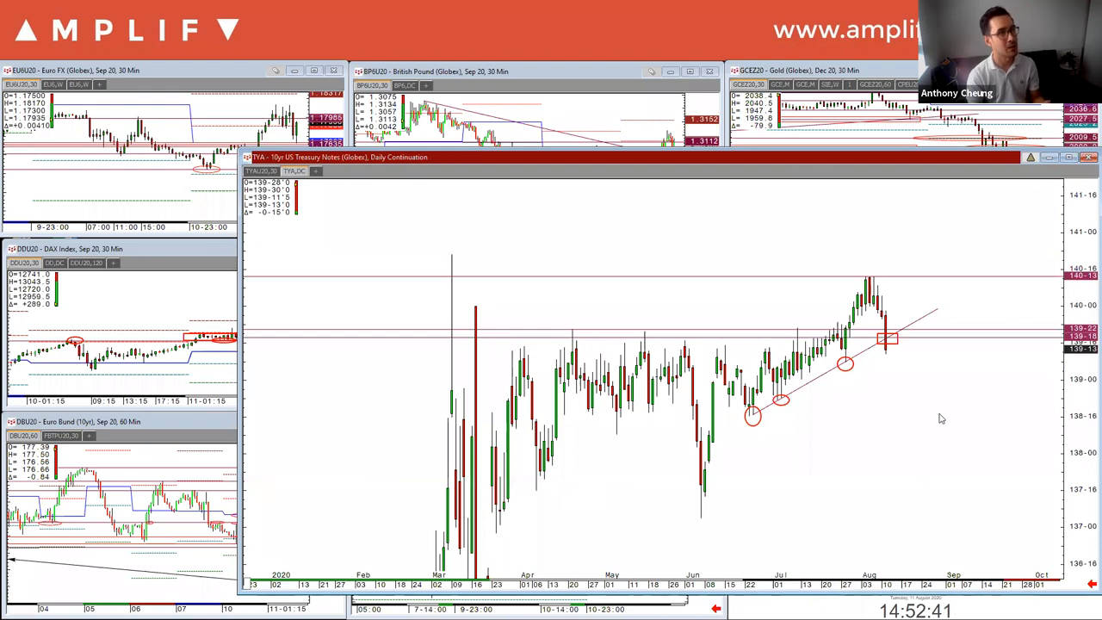
mouse_move(930, 413)
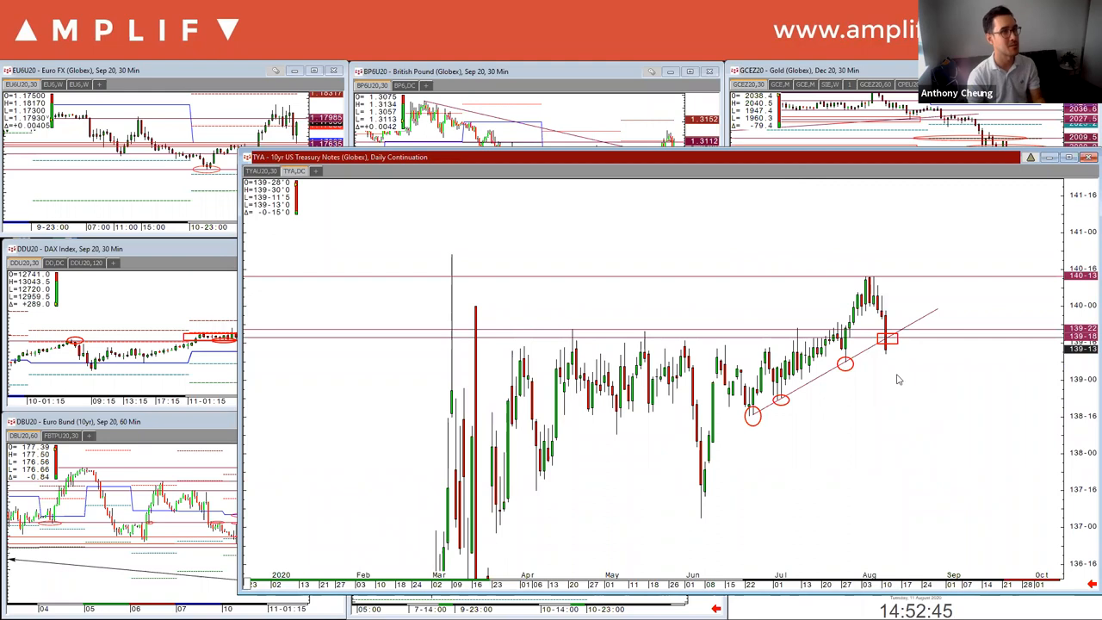
mouse_move(644, 341)
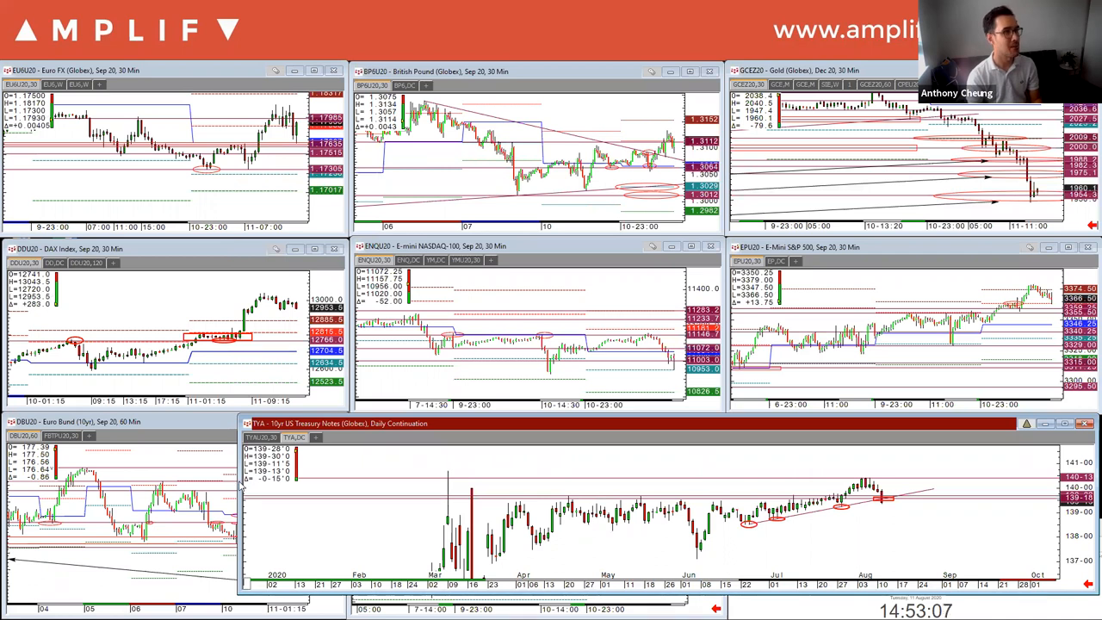
Maximize the 30-minute December Gold (GCEZ20) chart with its marked support levels
double_click(792, 70)
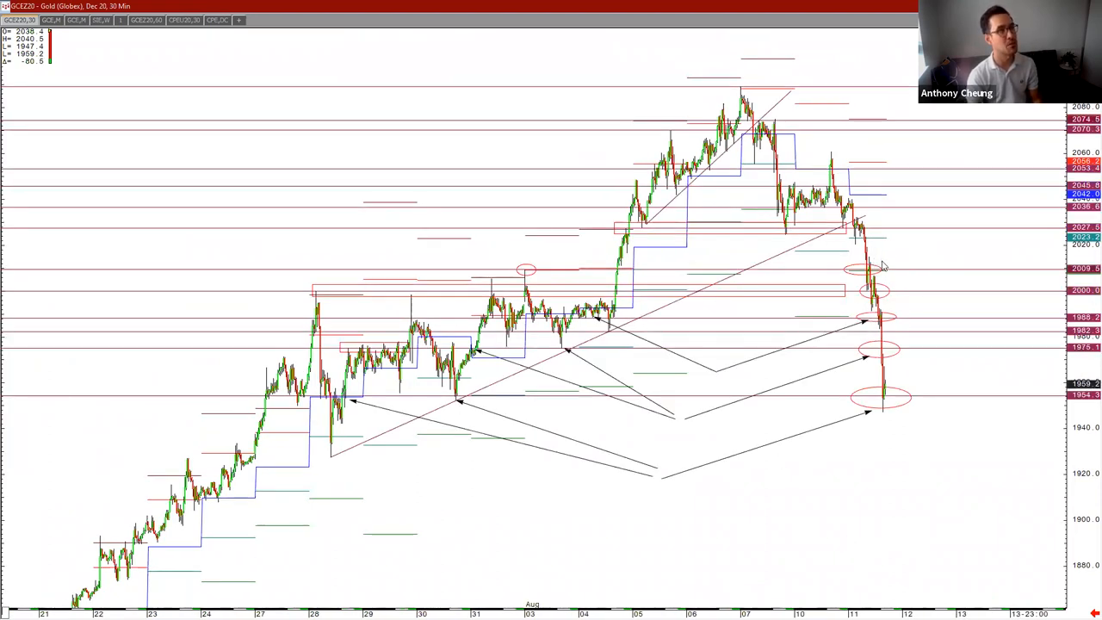
mouse_move(934, 265)
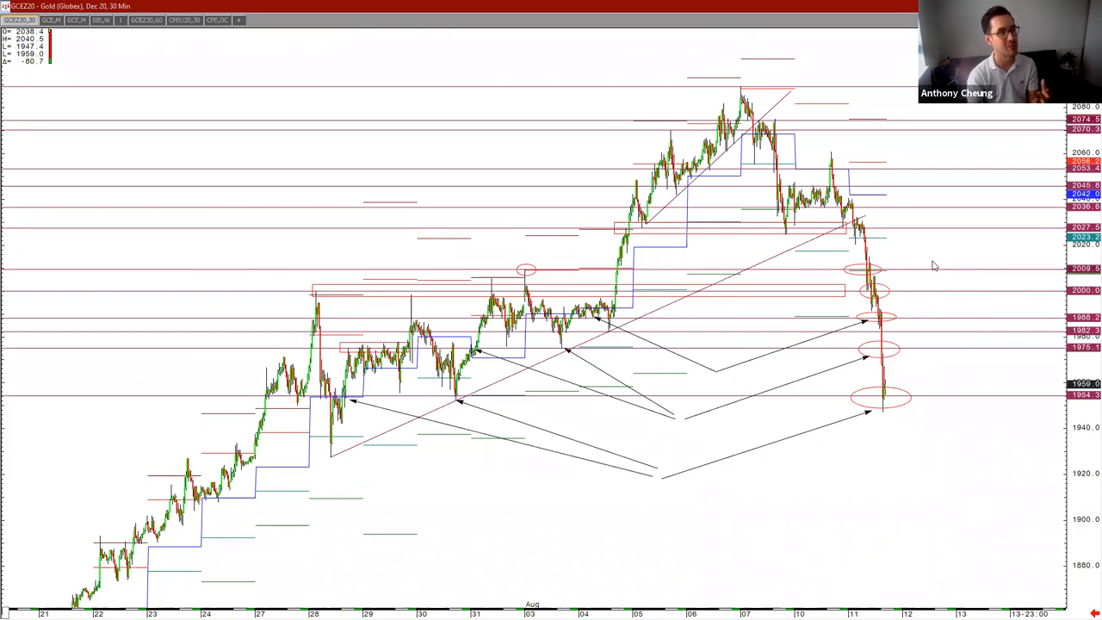
mouse_move(973, 600)
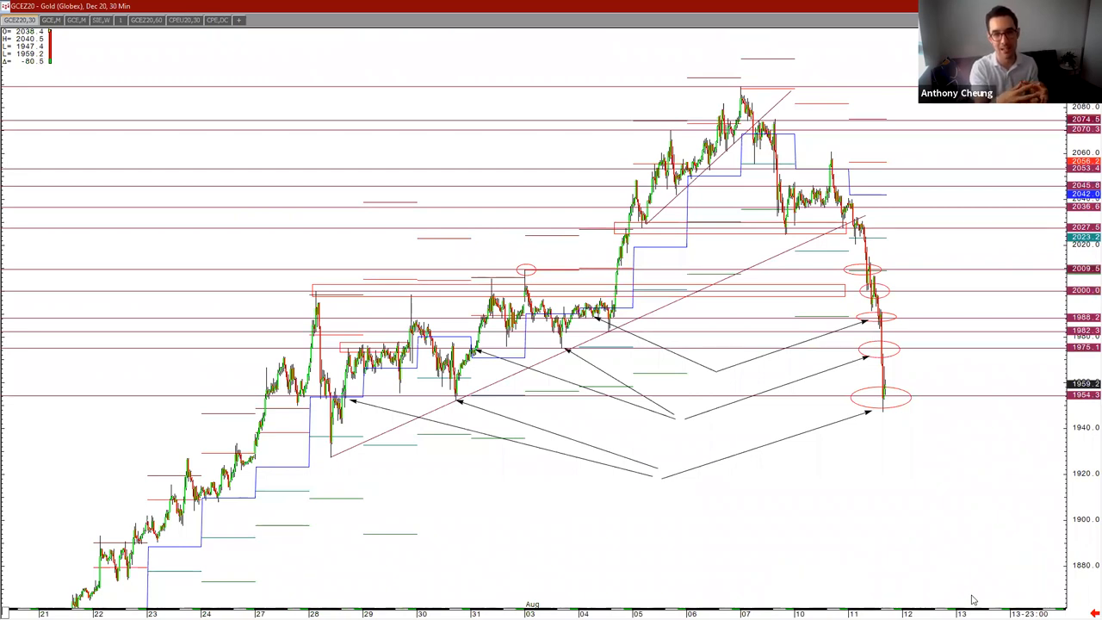
mouse_move(1007, 560)
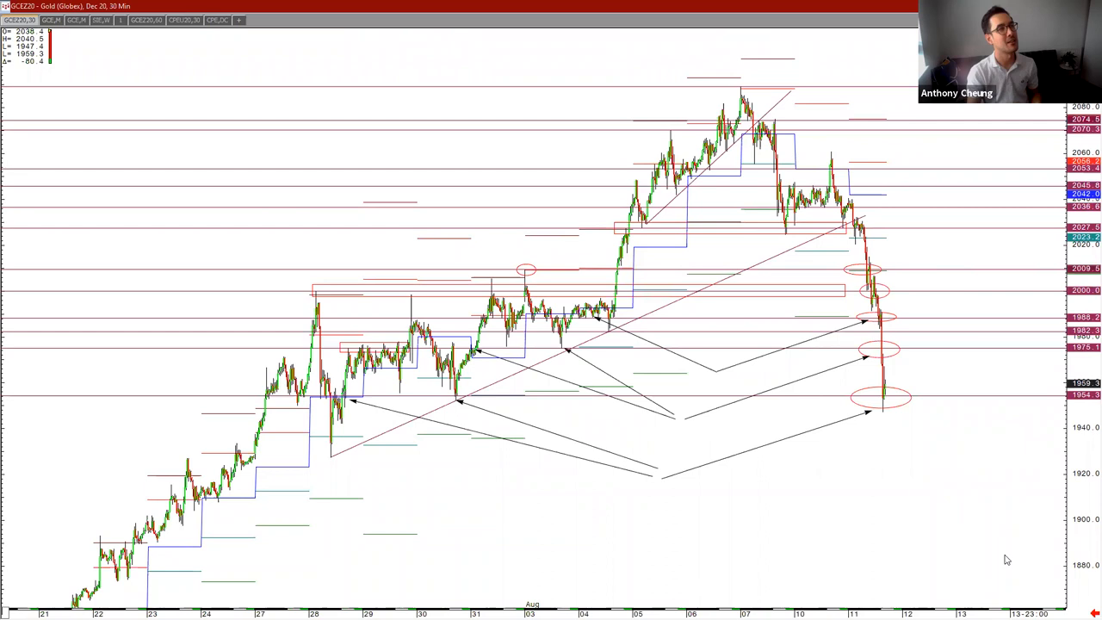
mouse_move(867, 241)
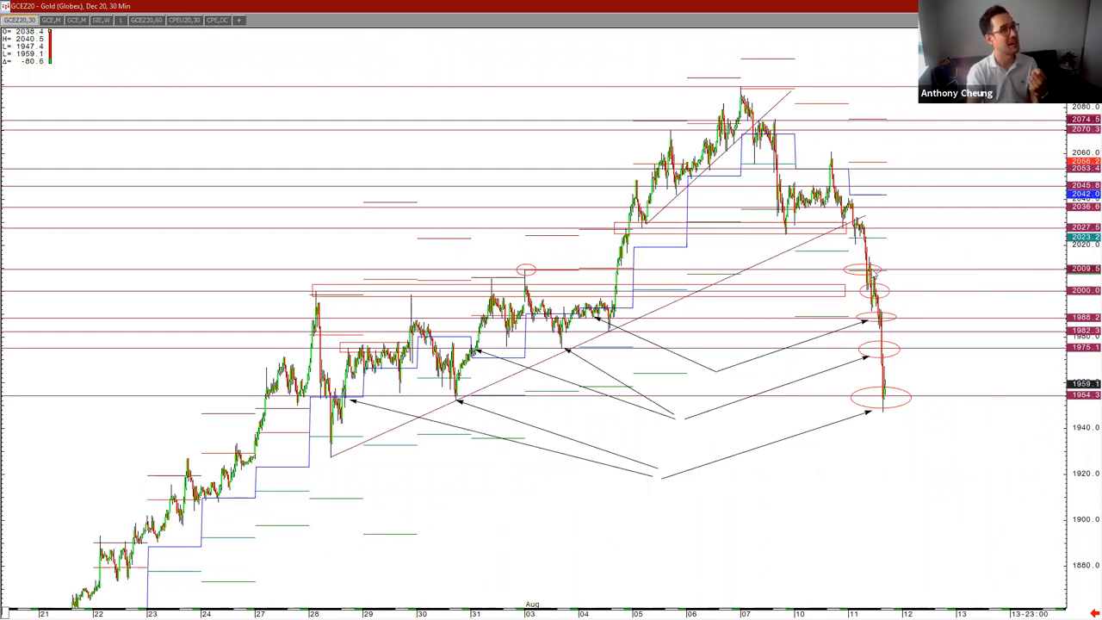
mouse_move(869, 258)
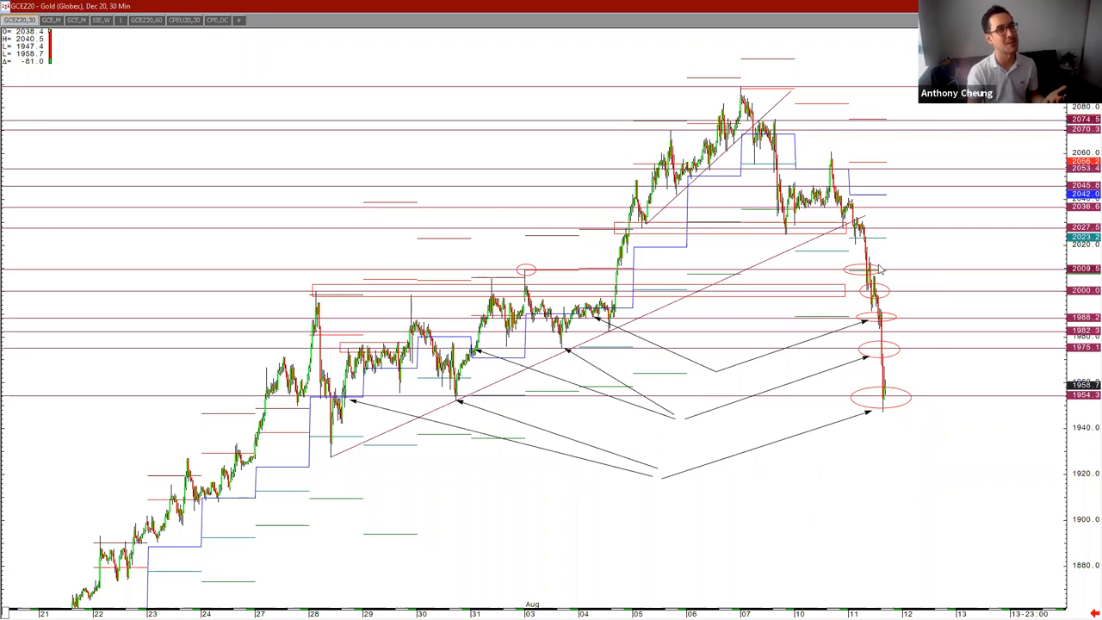
mouse_move(913, 278)
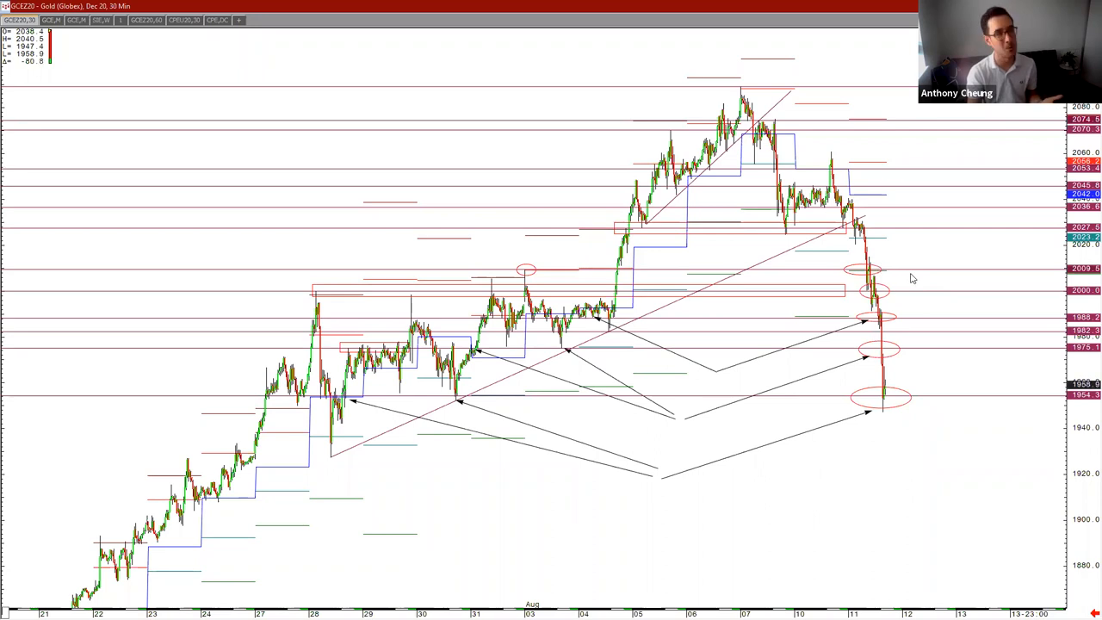
mouse_move(907, 274)
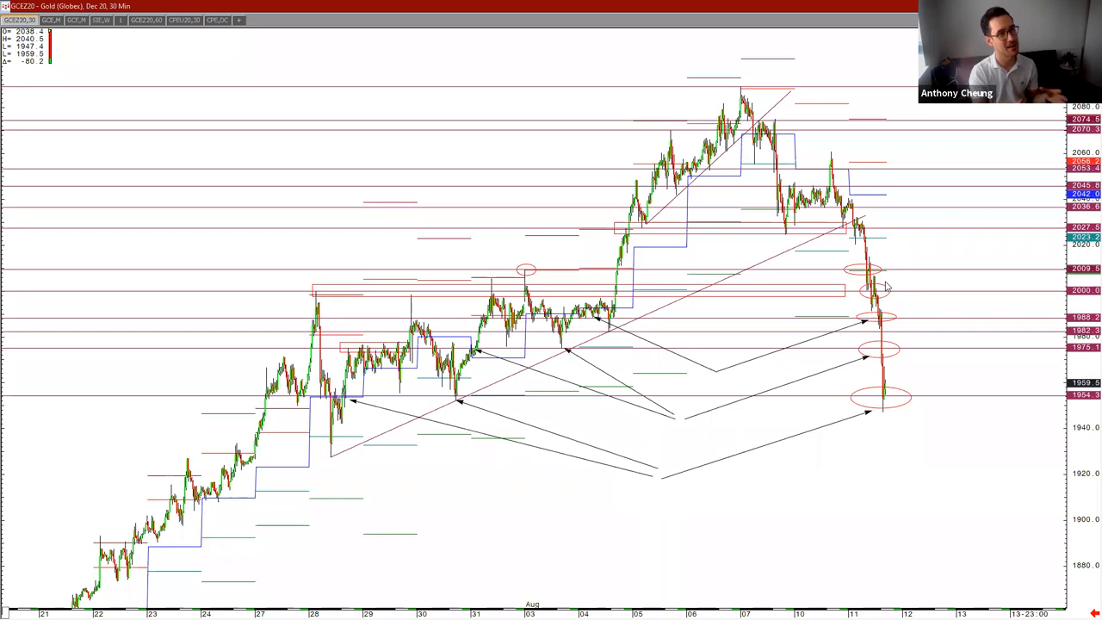
mouse_move(917, 464)
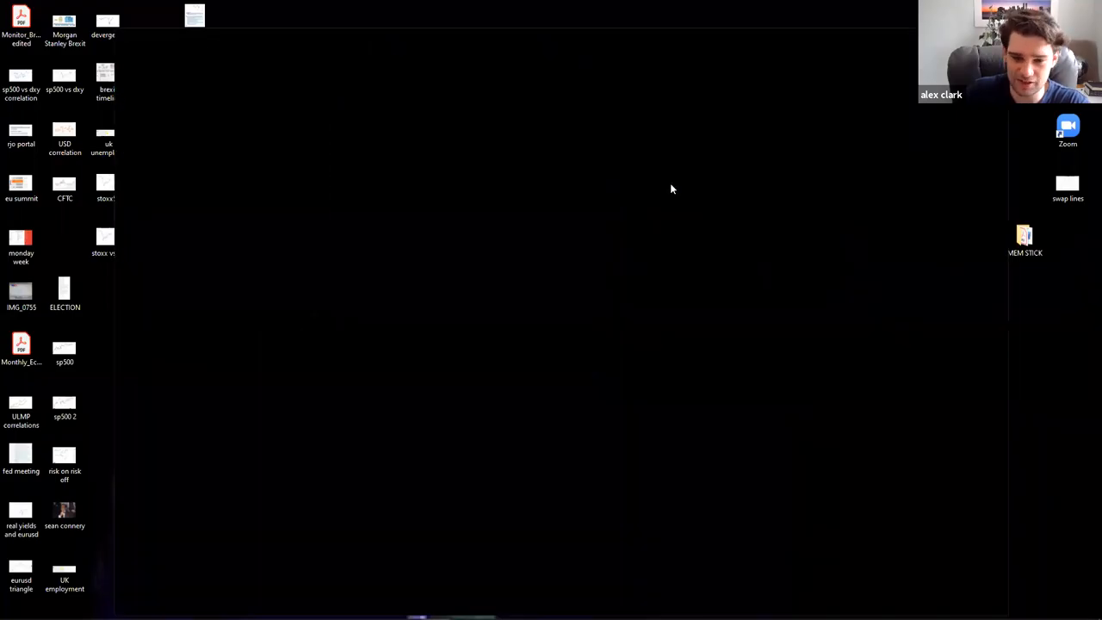
mouse_move(524, 39)
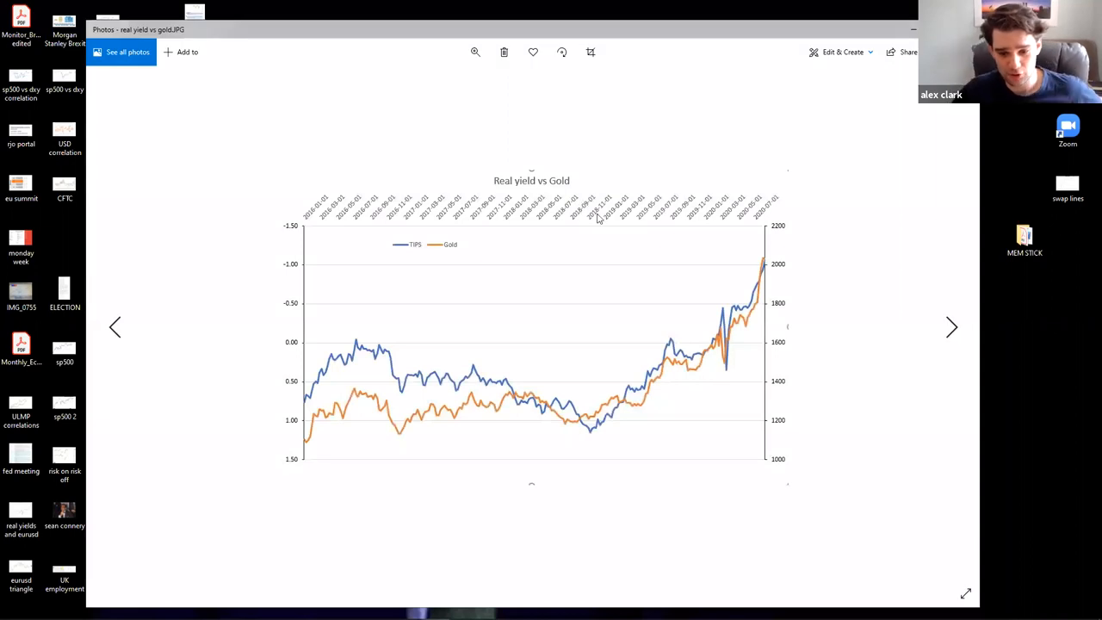
mouse_move(629, 243)
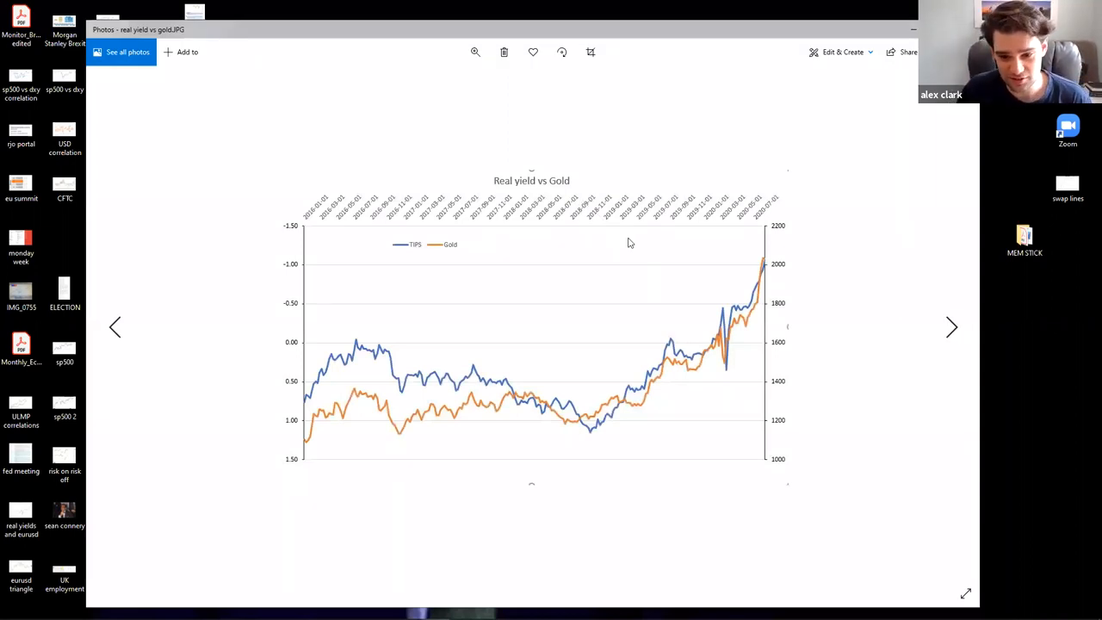
mouse_move(599, 239)
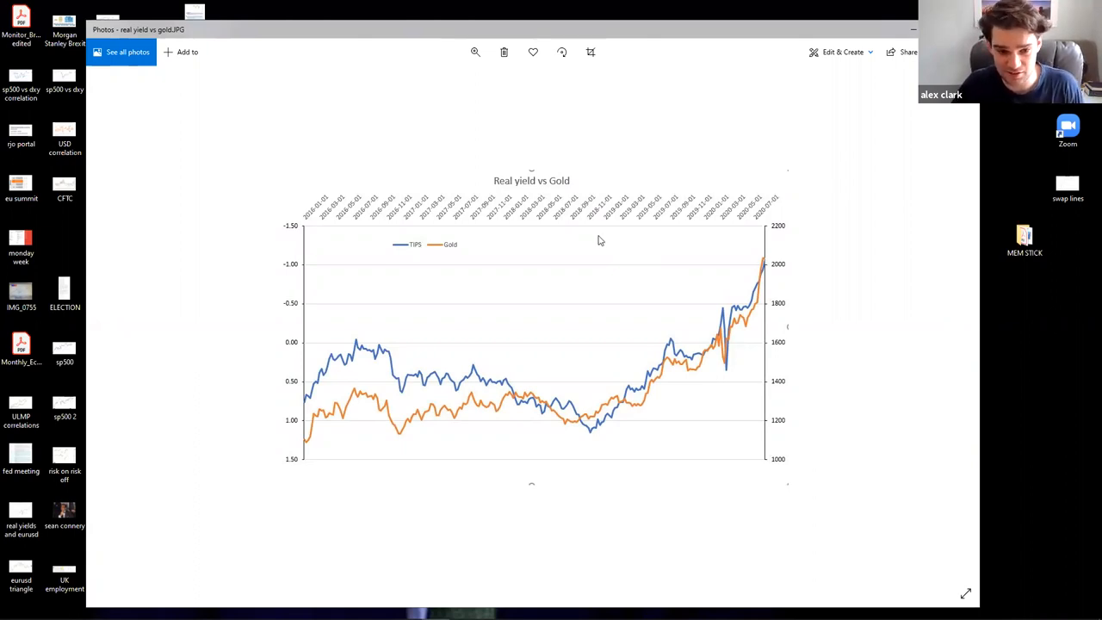
mouse_move(412, 252)
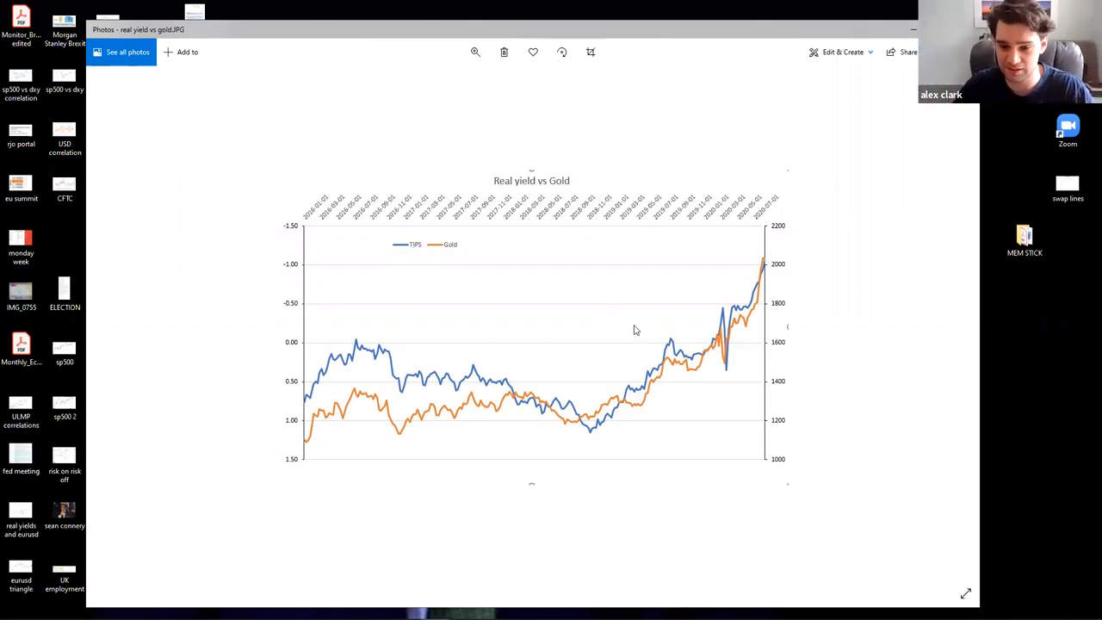
mouse_move(714, 344)
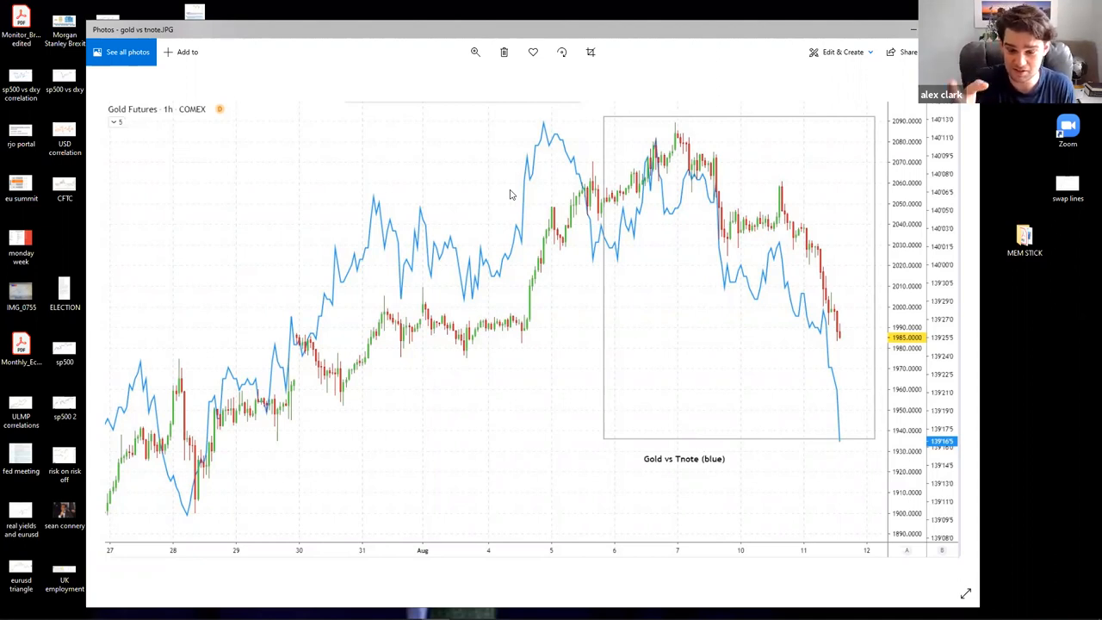
mouse_move(521, 192)
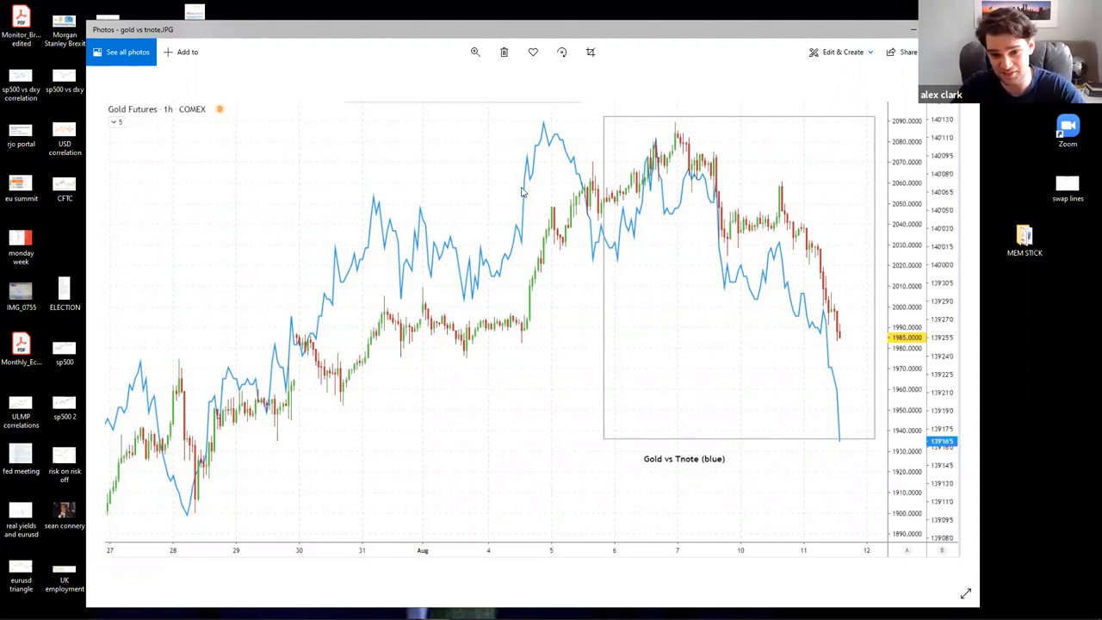
mouse_move(551, 198)
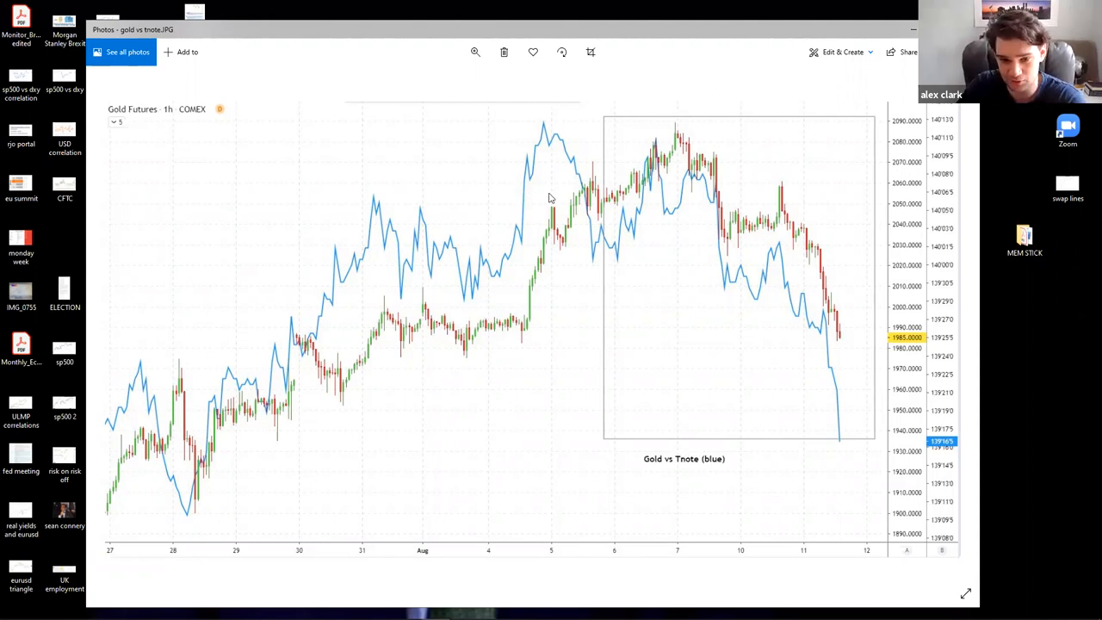
mouse_move(680, 157)
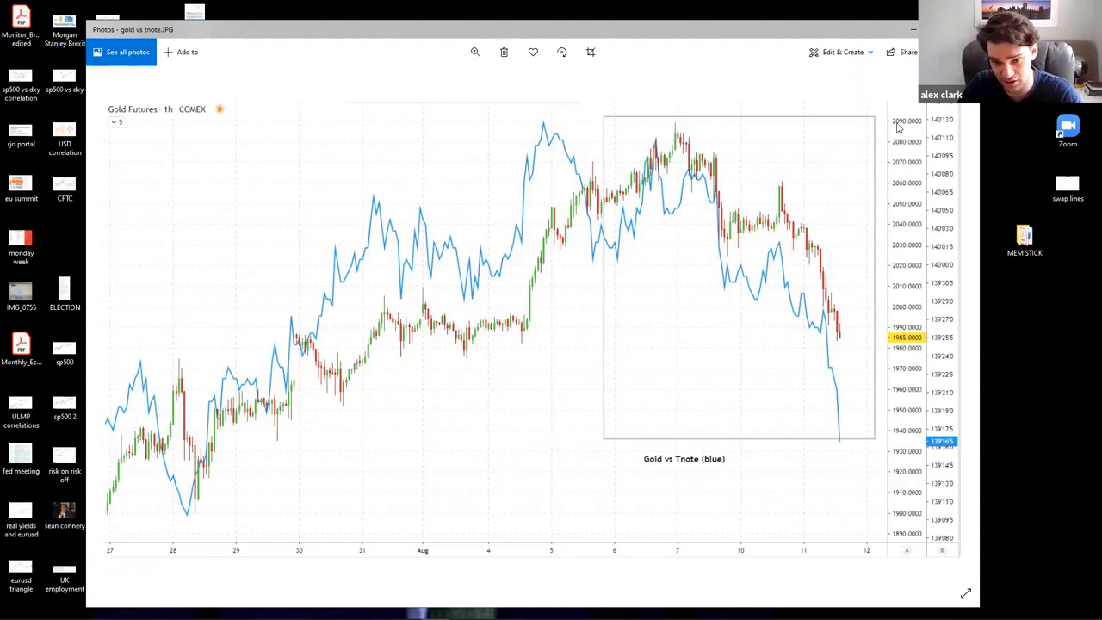
mouse_move(699, 175)
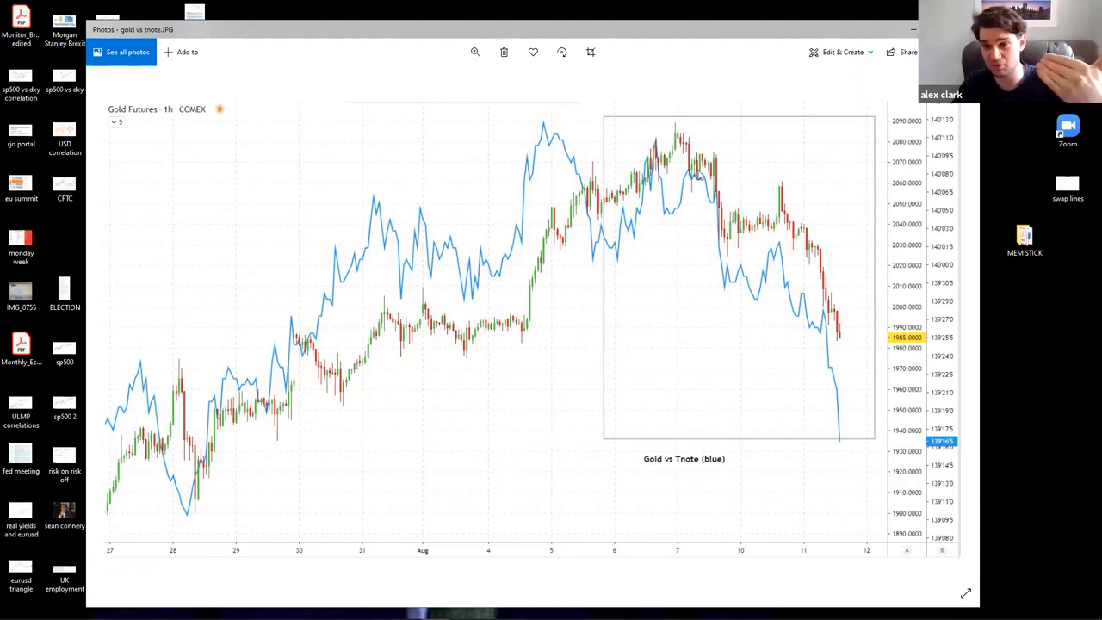
mouse_move(776, 265)
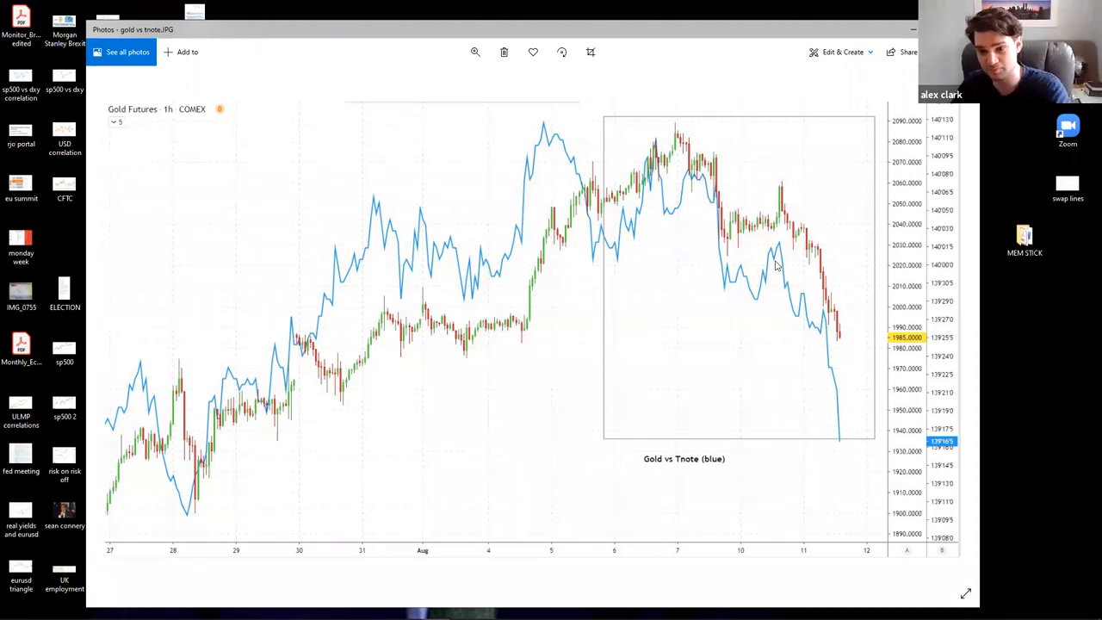
mouse_move(754, 230)
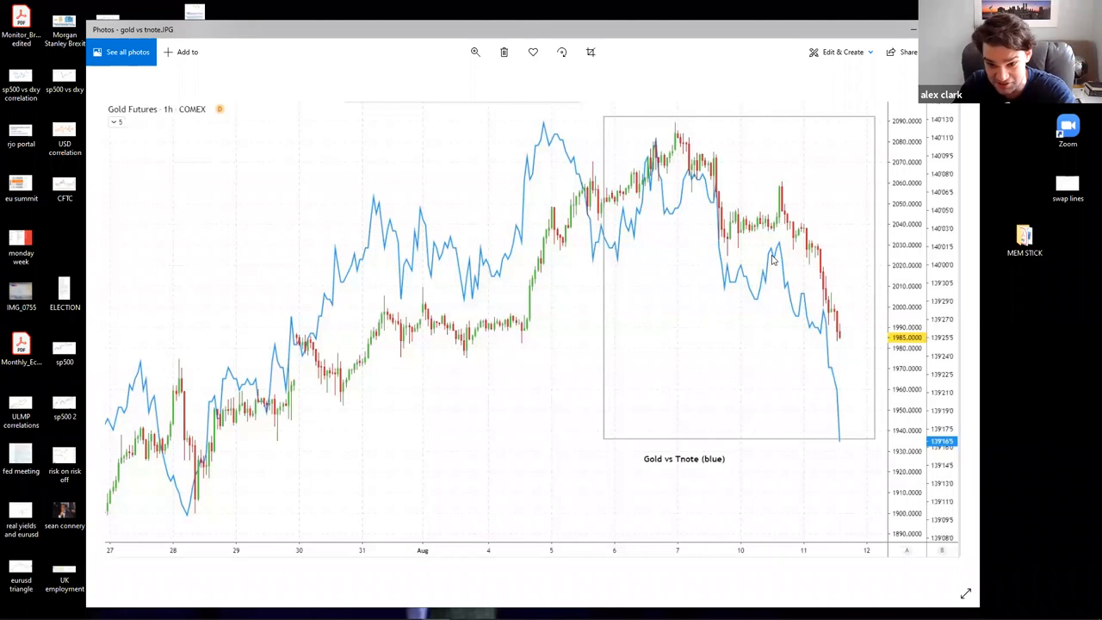
mouse_move(785, 191)
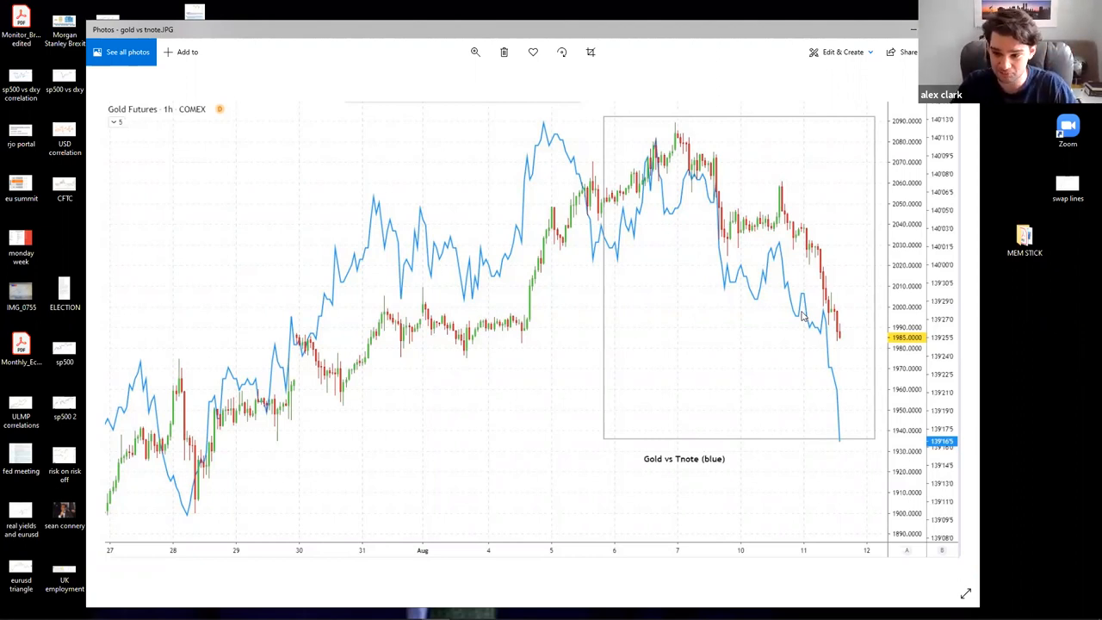
mouse_move(810, 330)
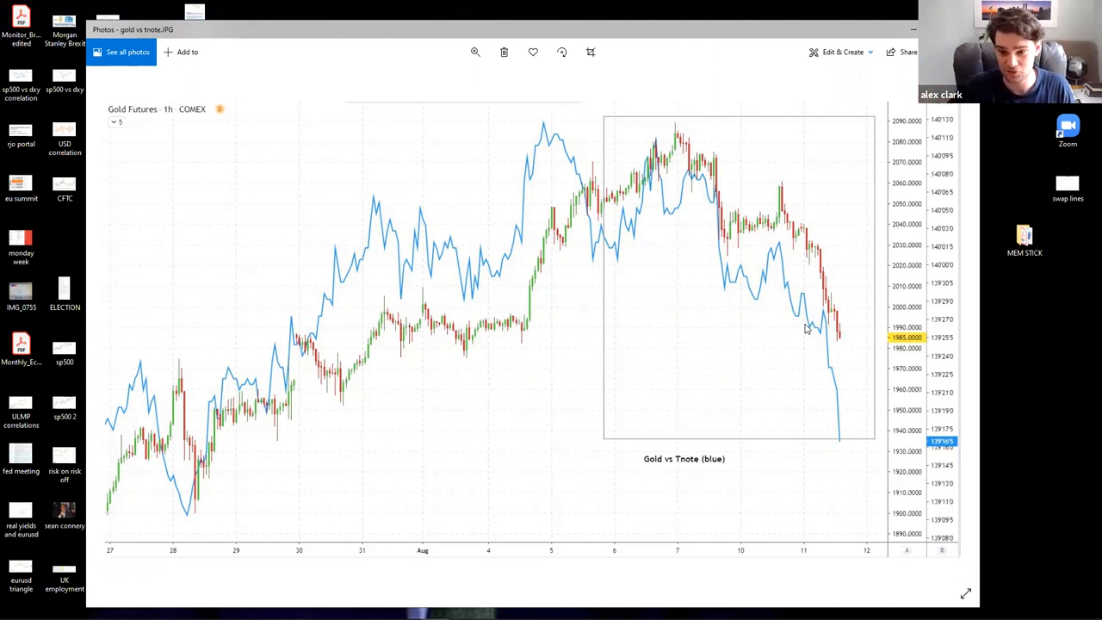
mouse_move(817, 326)
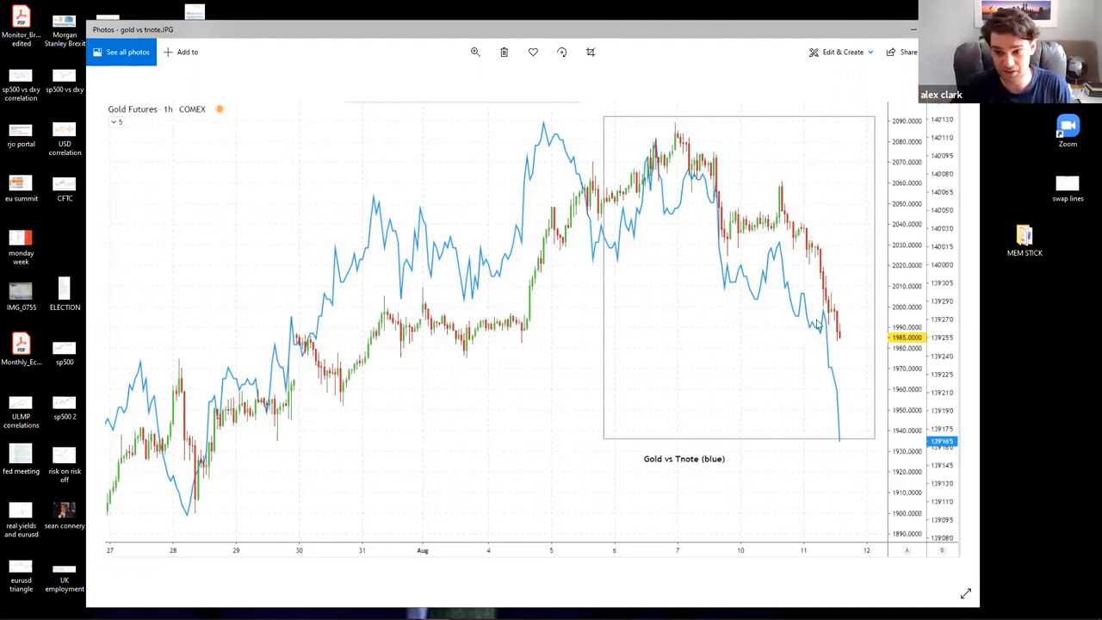
mouse_move(820, 324)
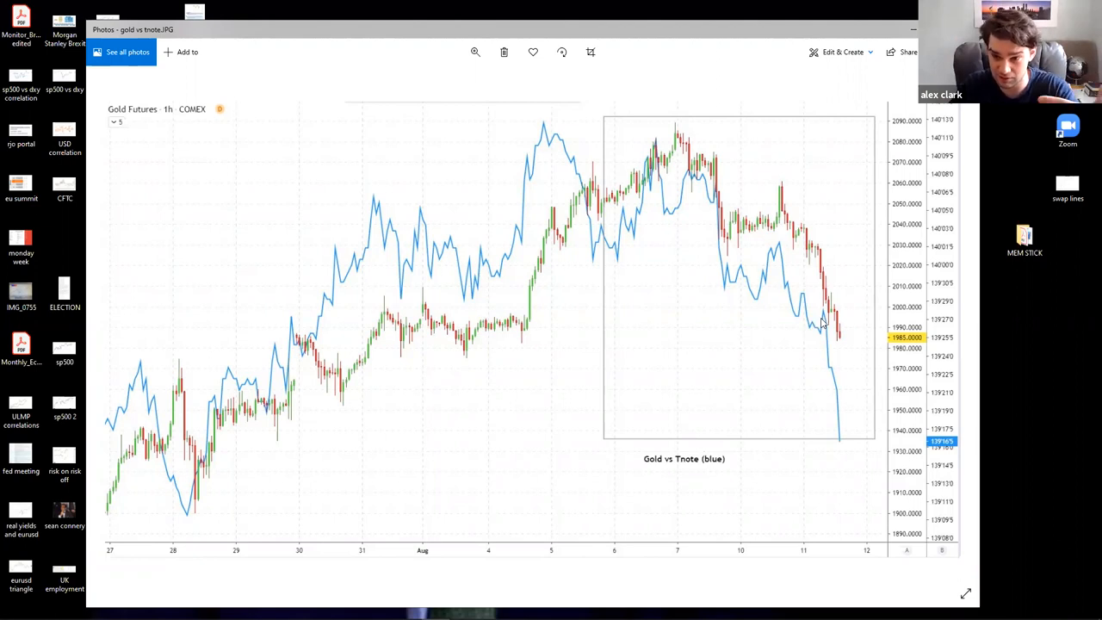